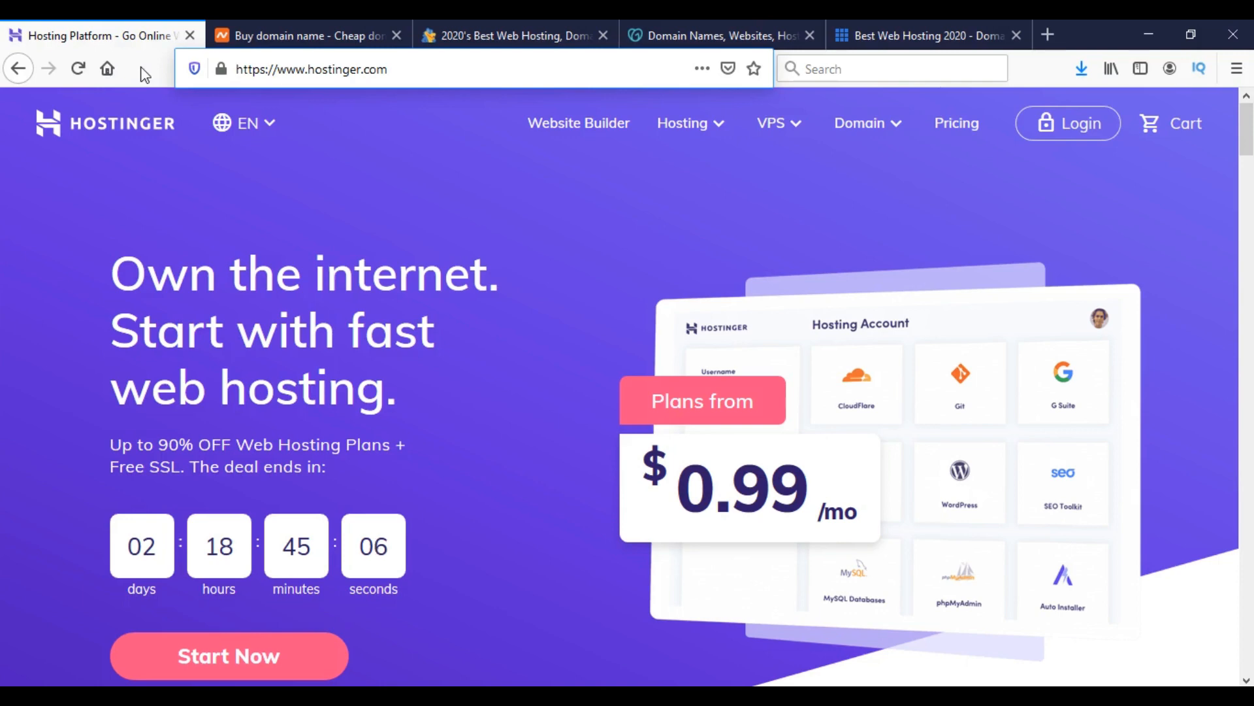
- Browse the Namecheap, HostGator, GoDaddy, Bluehost and Hostinger homepages in turn
left_click(304, 34)
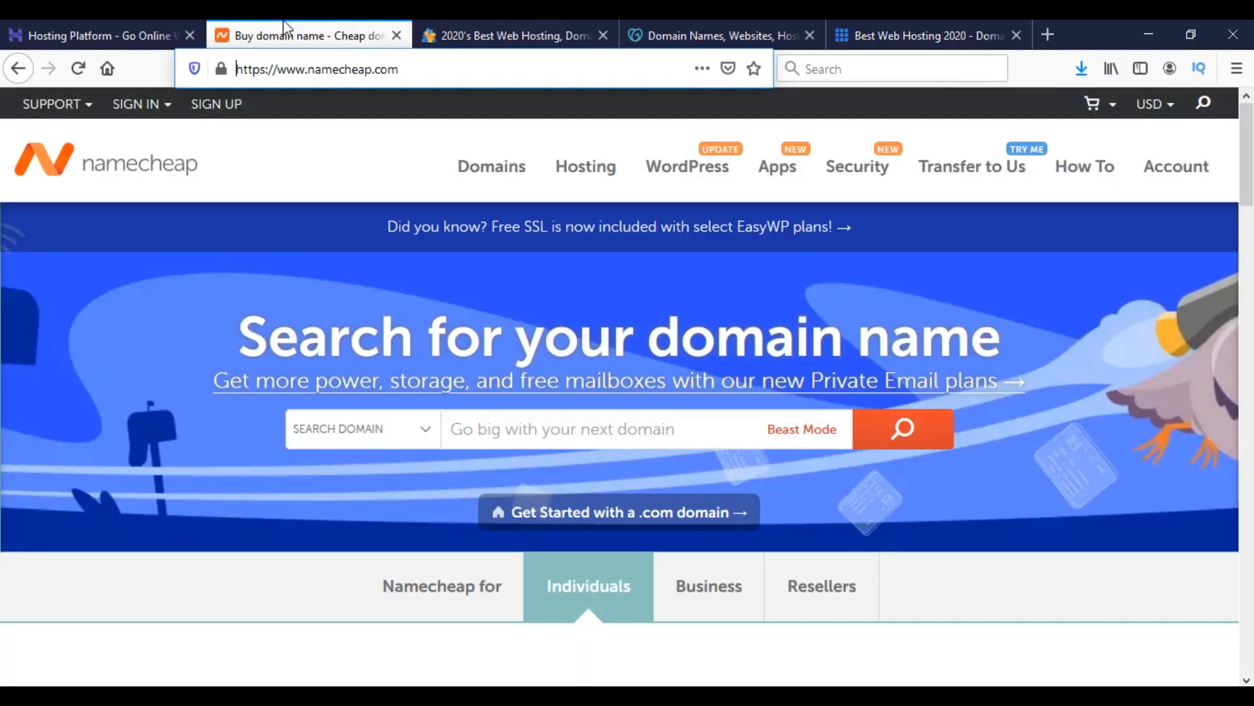
left_click(511, 34)
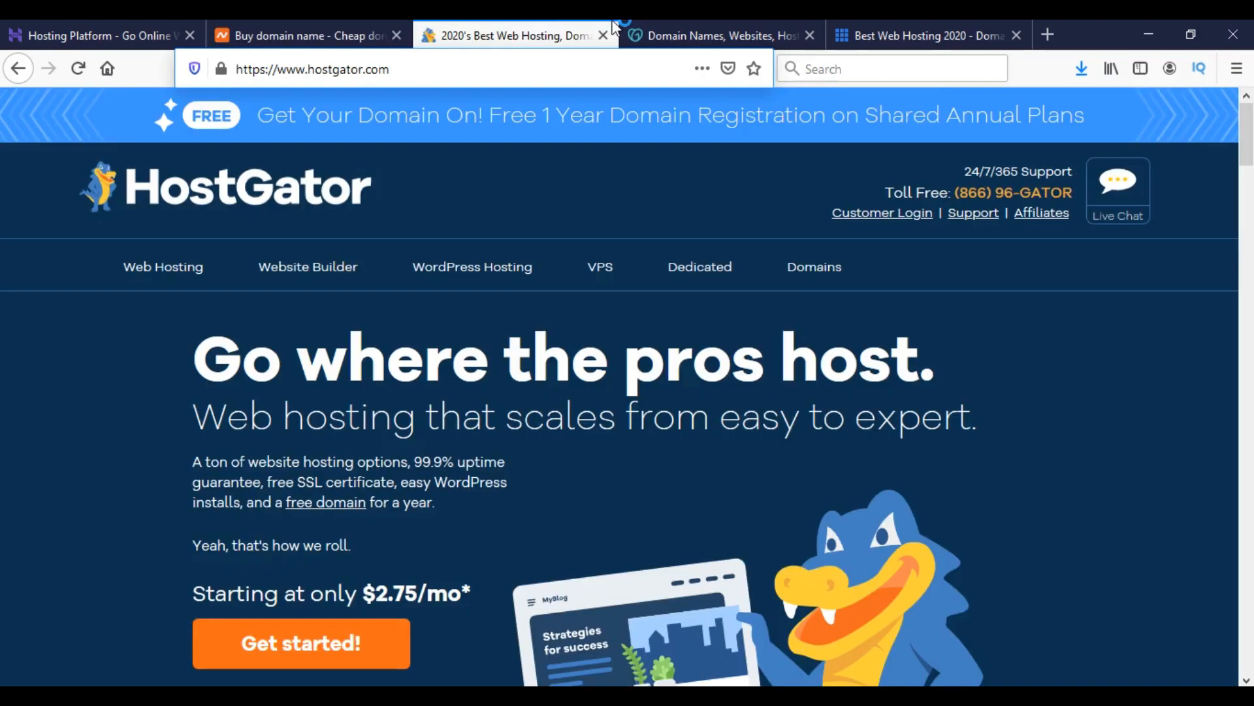
left_click(689, 35)
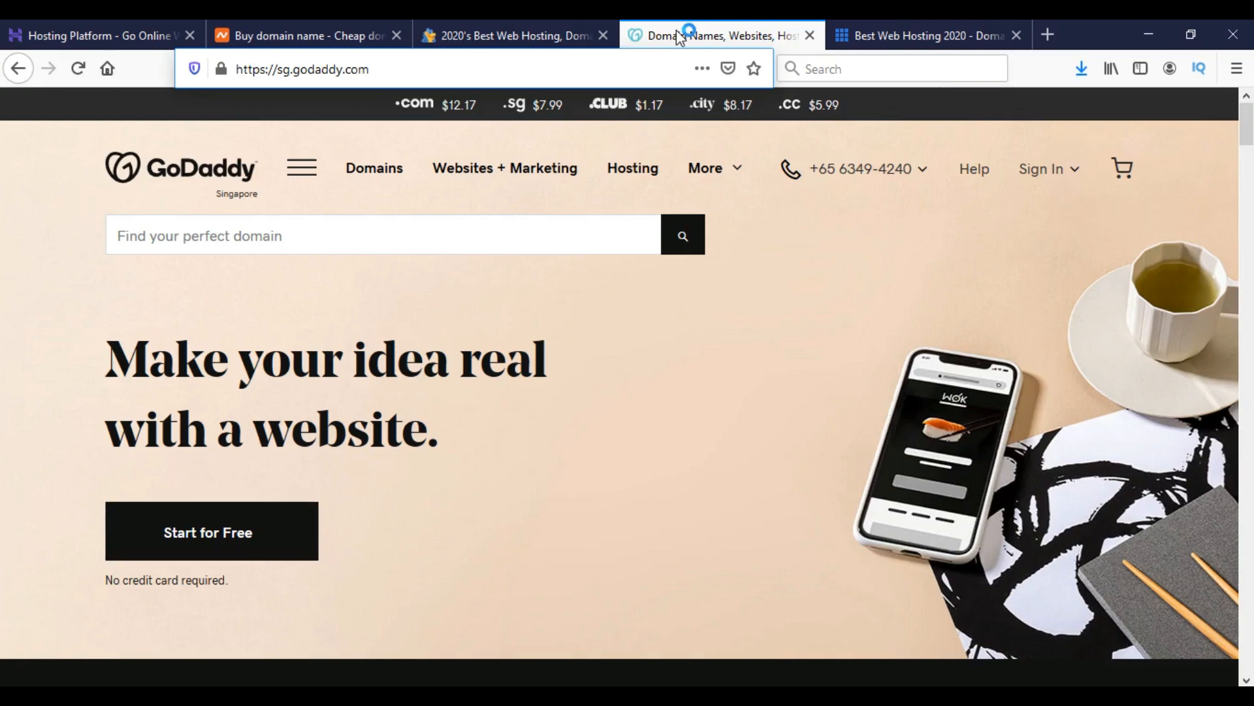
left_click(927, 36)
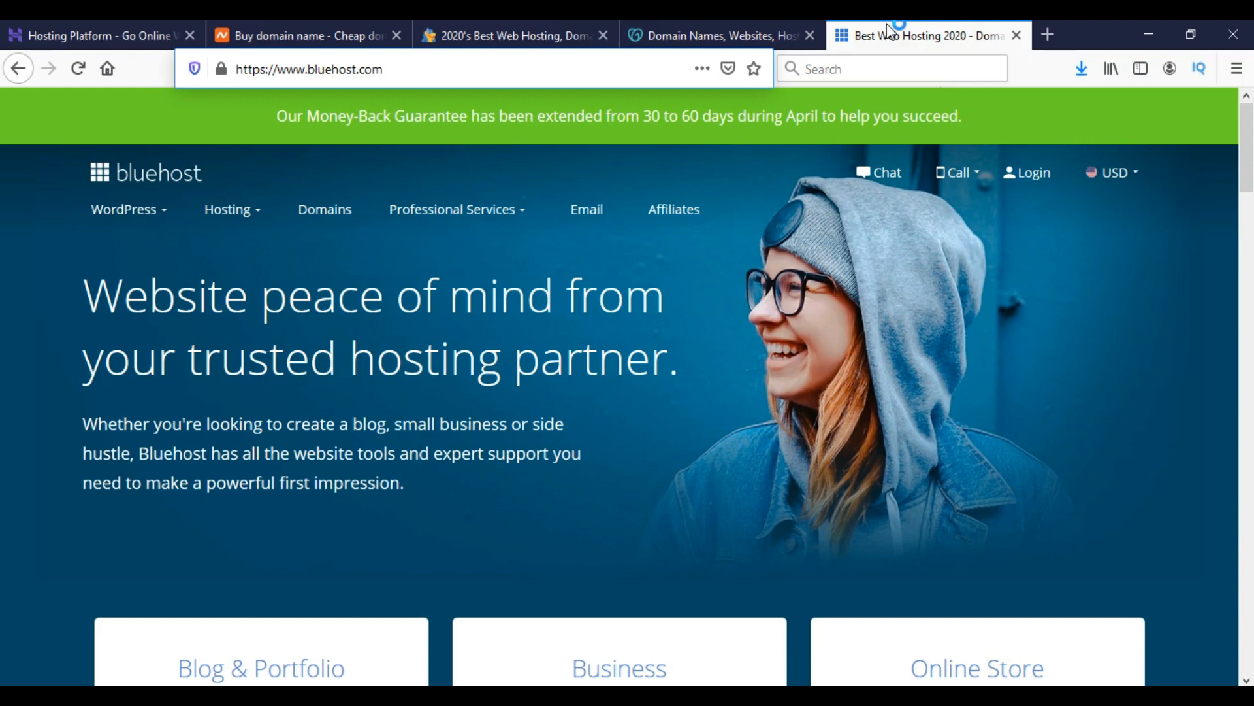
left_click(98, 36)
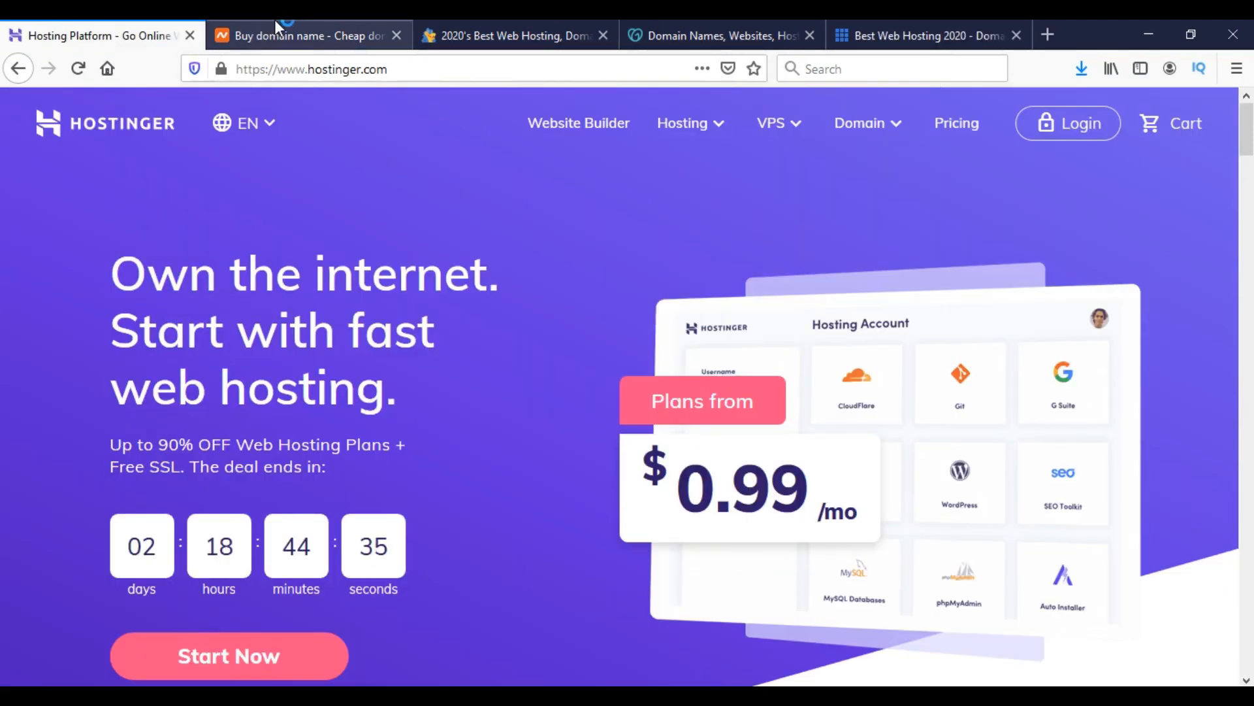
- Revisit the HostGator and Bluehost homepages, ending on Namecheap's homepage
left_click(511, 36)
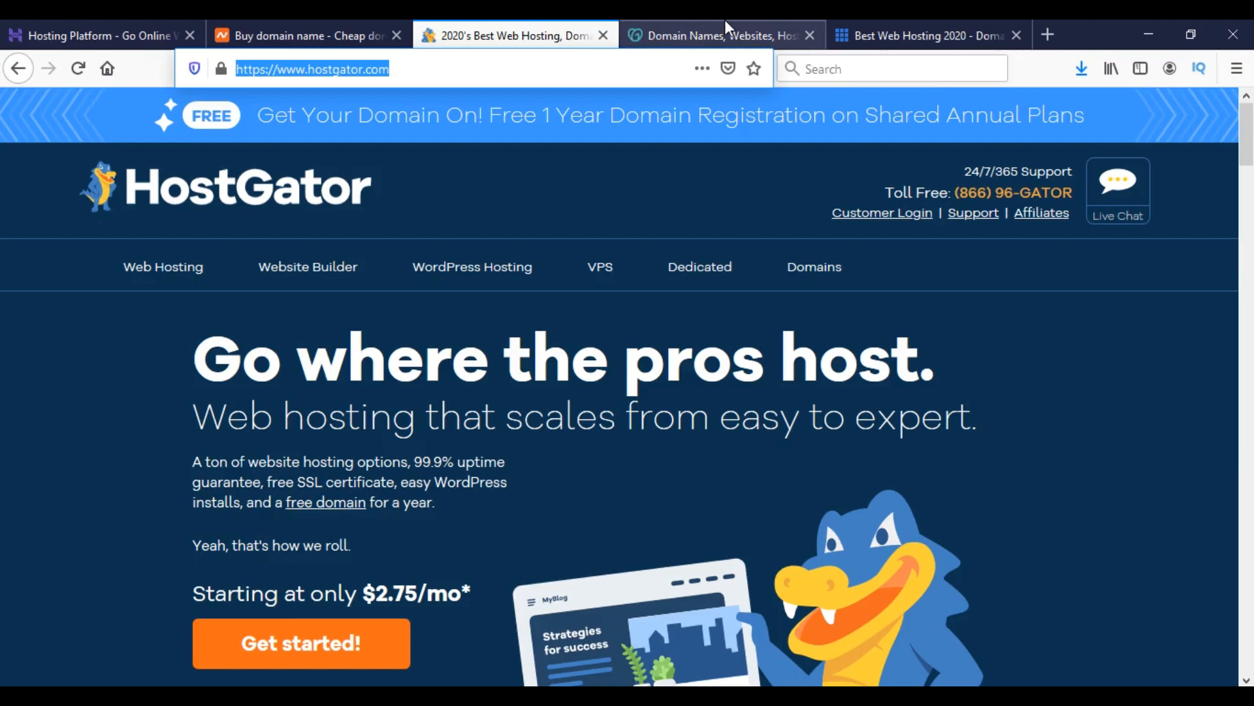
left_click(924, 35)
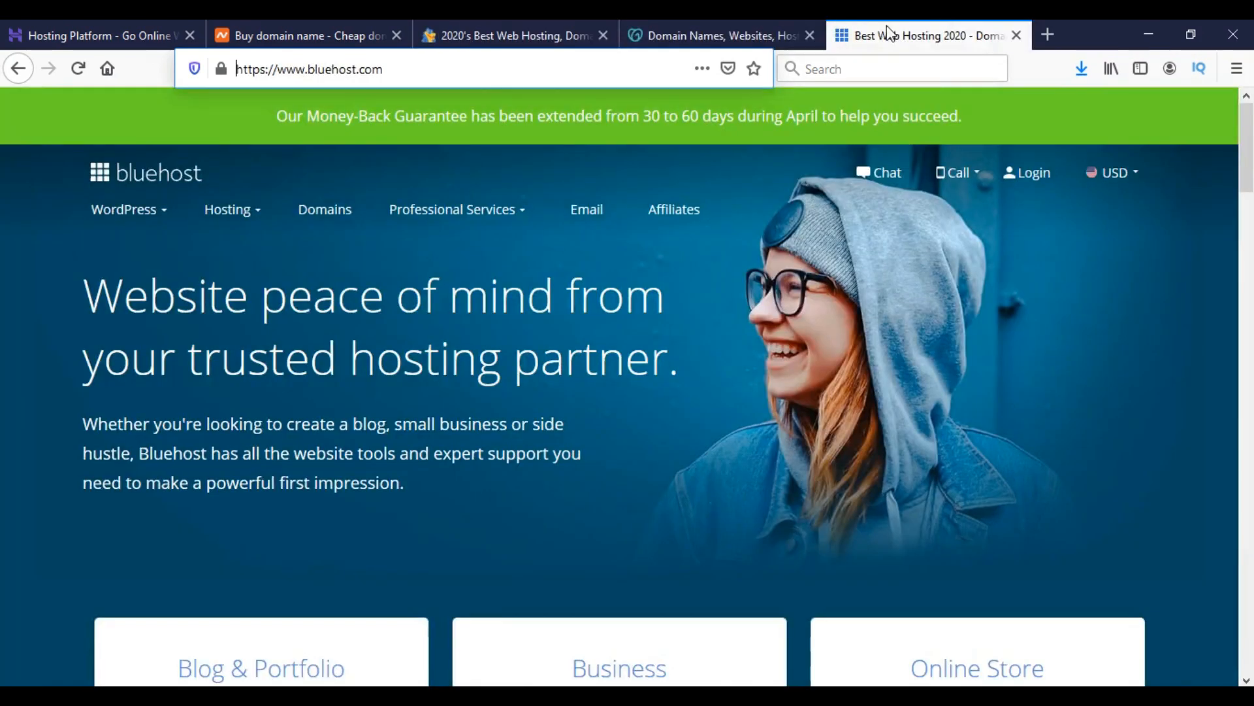
left_click(304, 35)
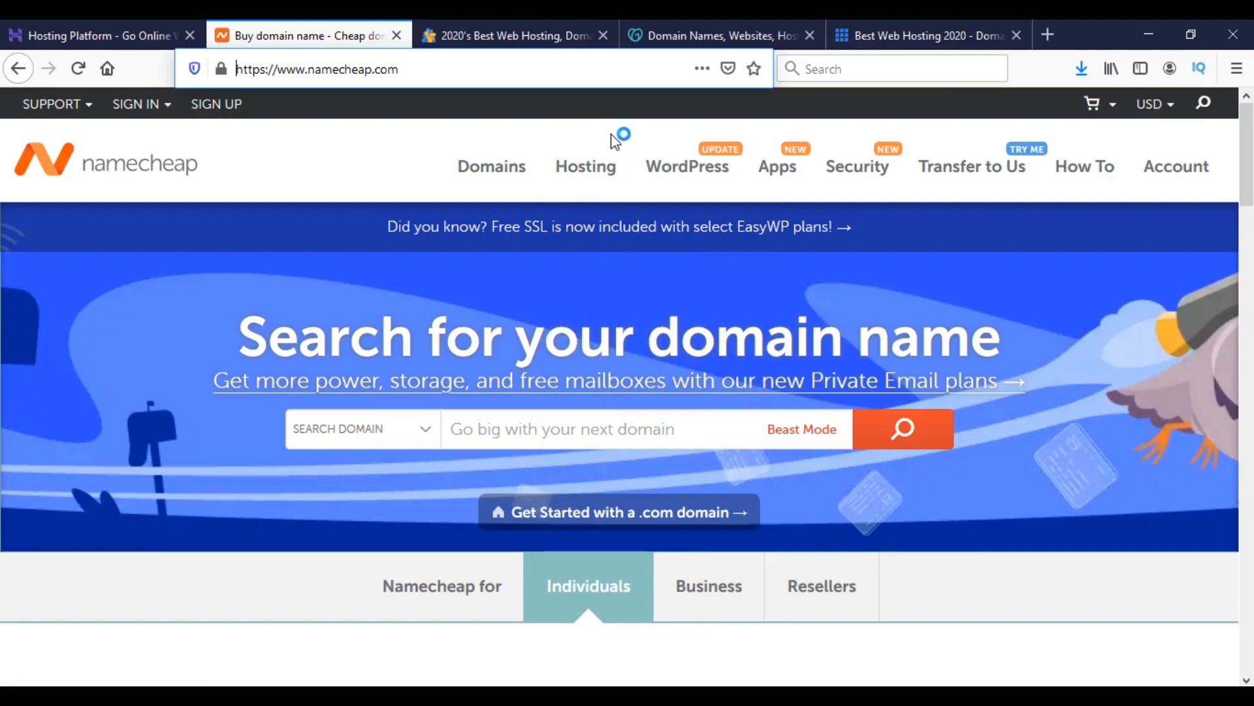
- Open Namecheap's hosting products list, then view Hostinger's shared hosting plans from $0.99/mo
left_click(585, 166)
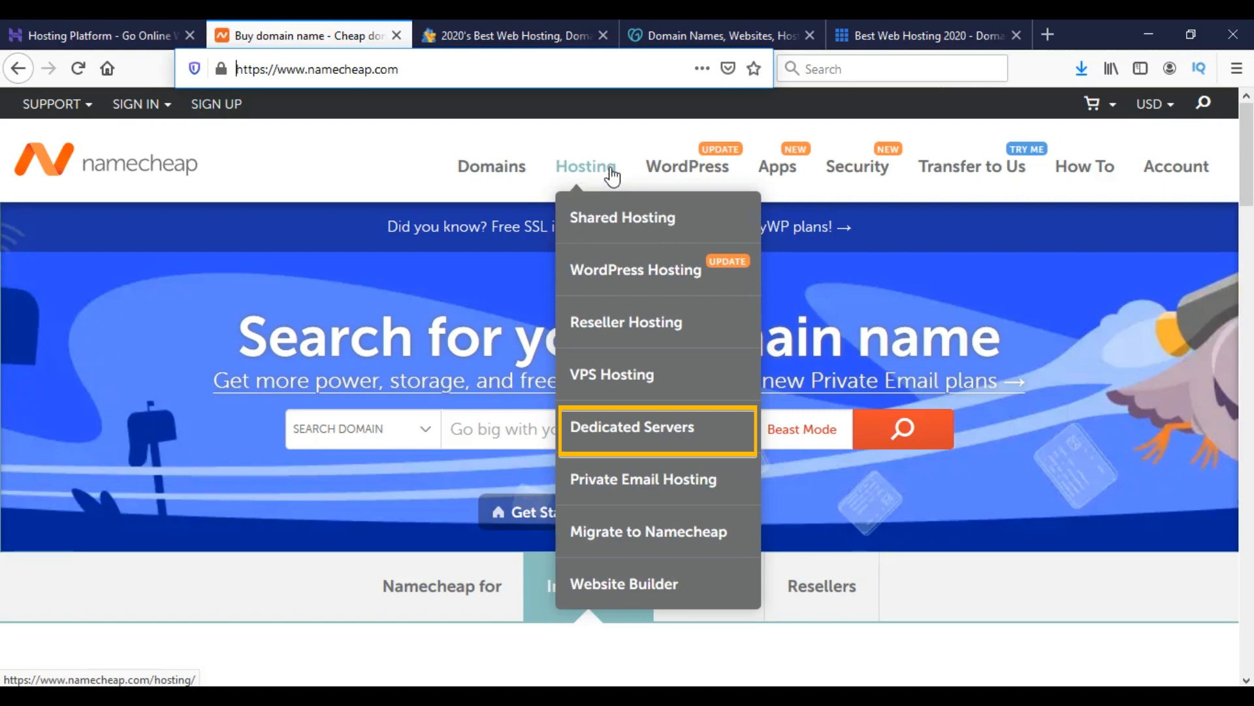
left_click(98, 35)
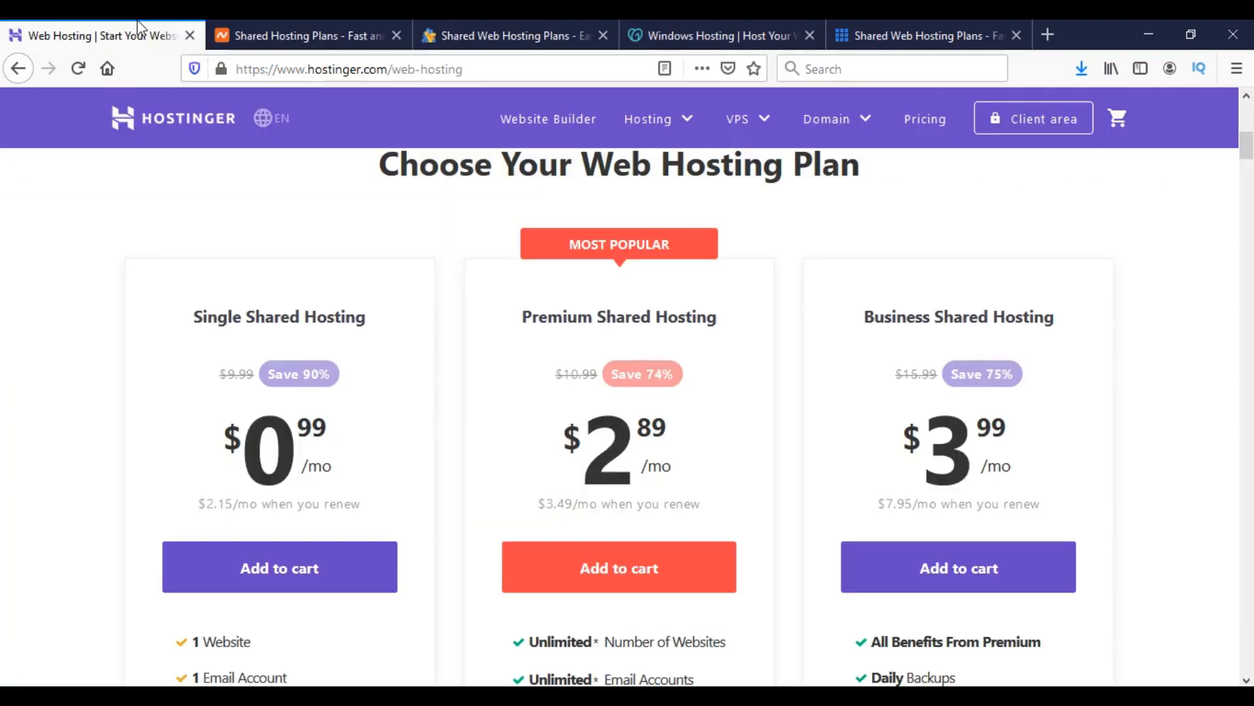
mouse_move(291, 26)
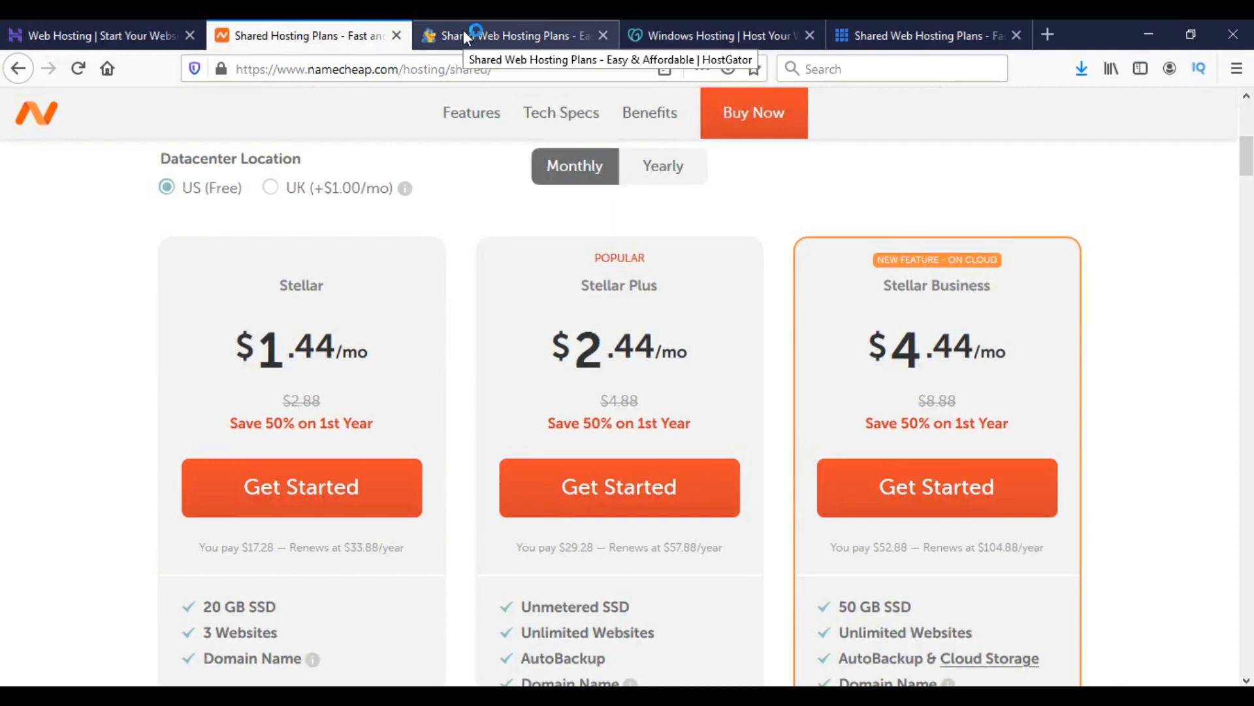
- Switch to the HostGator tab to compare its hosting plan prices
left_click(511, 36)
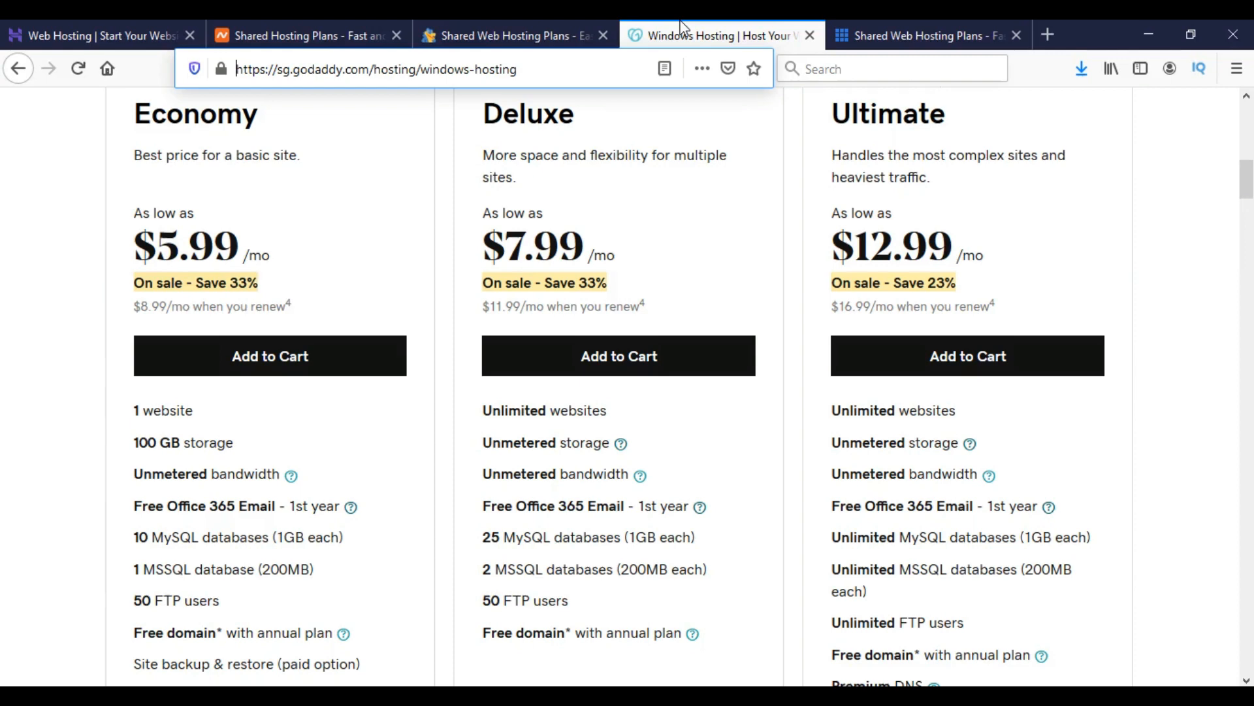
mouse_move(931, 25)
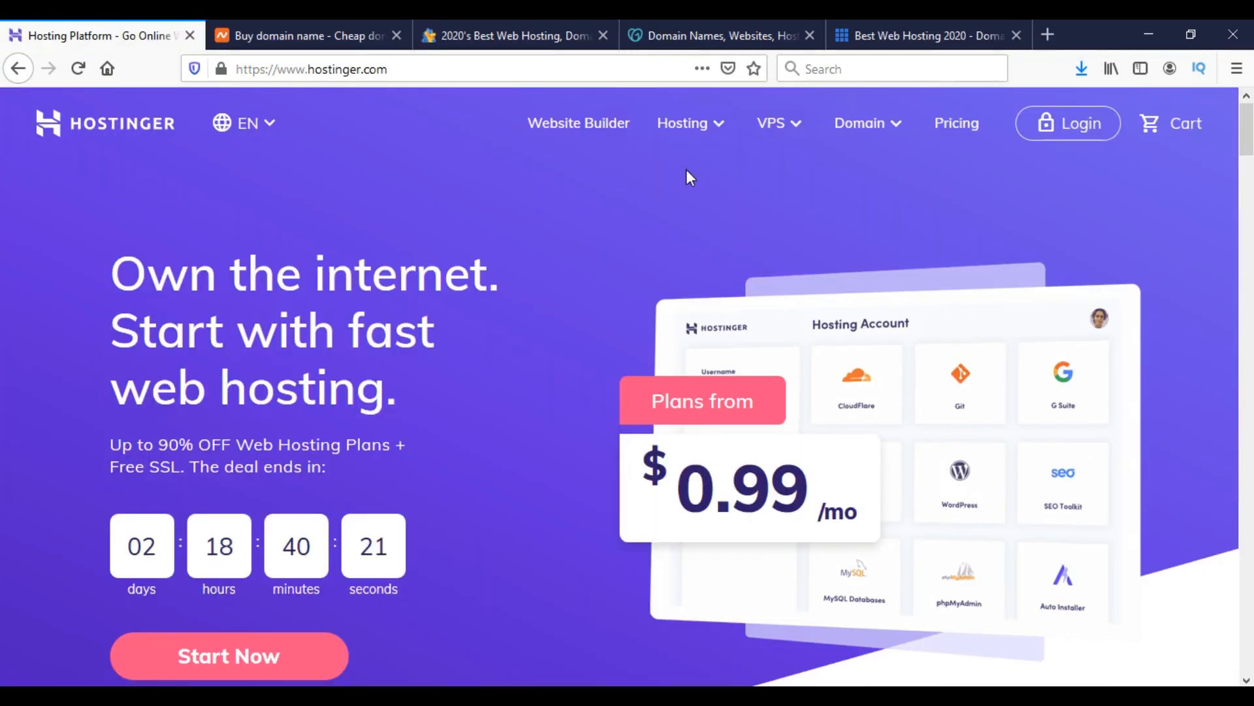
mouse_move(859, 128)
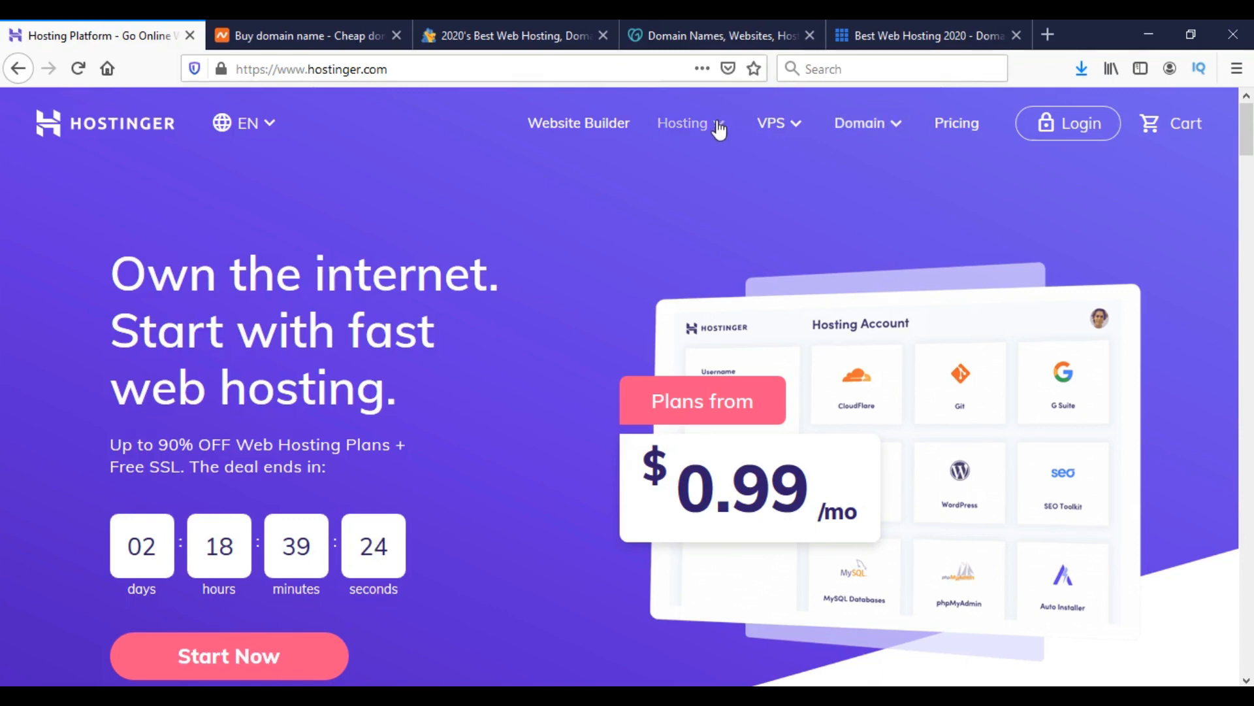
- Return to Namecheap's homepage and show its Domains list of domain services
left_click(305, 36)
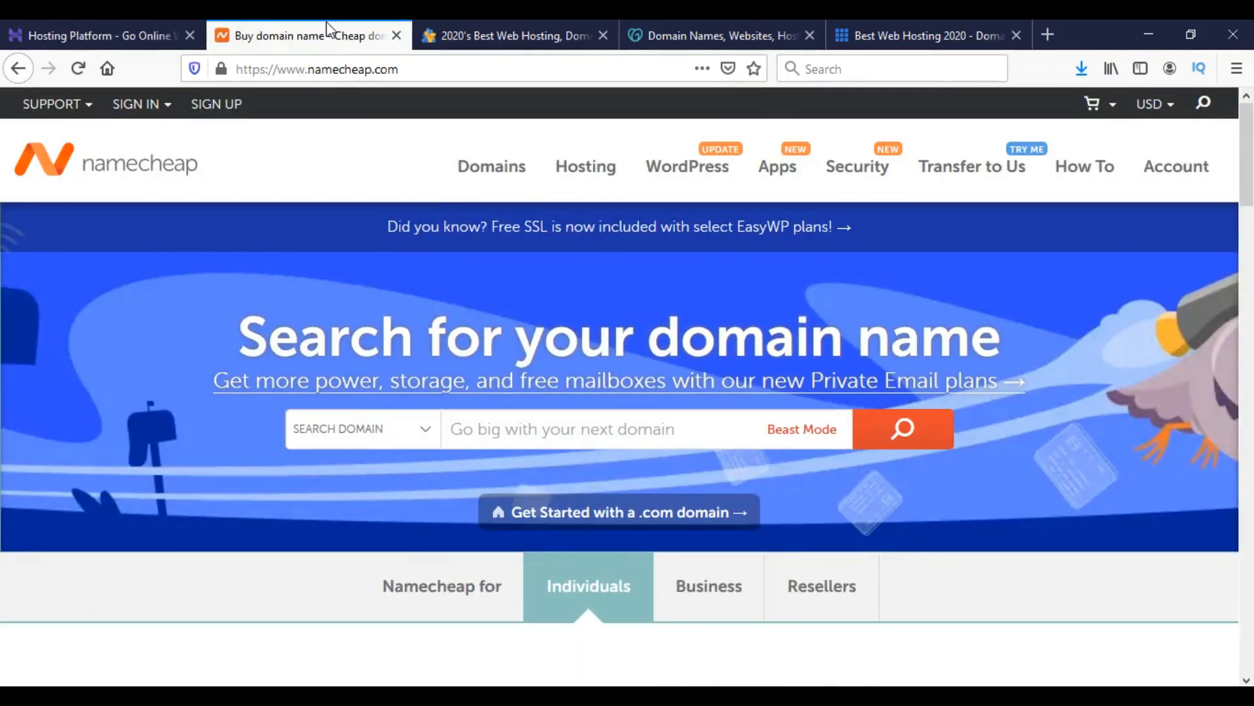
left_click(490, 166)
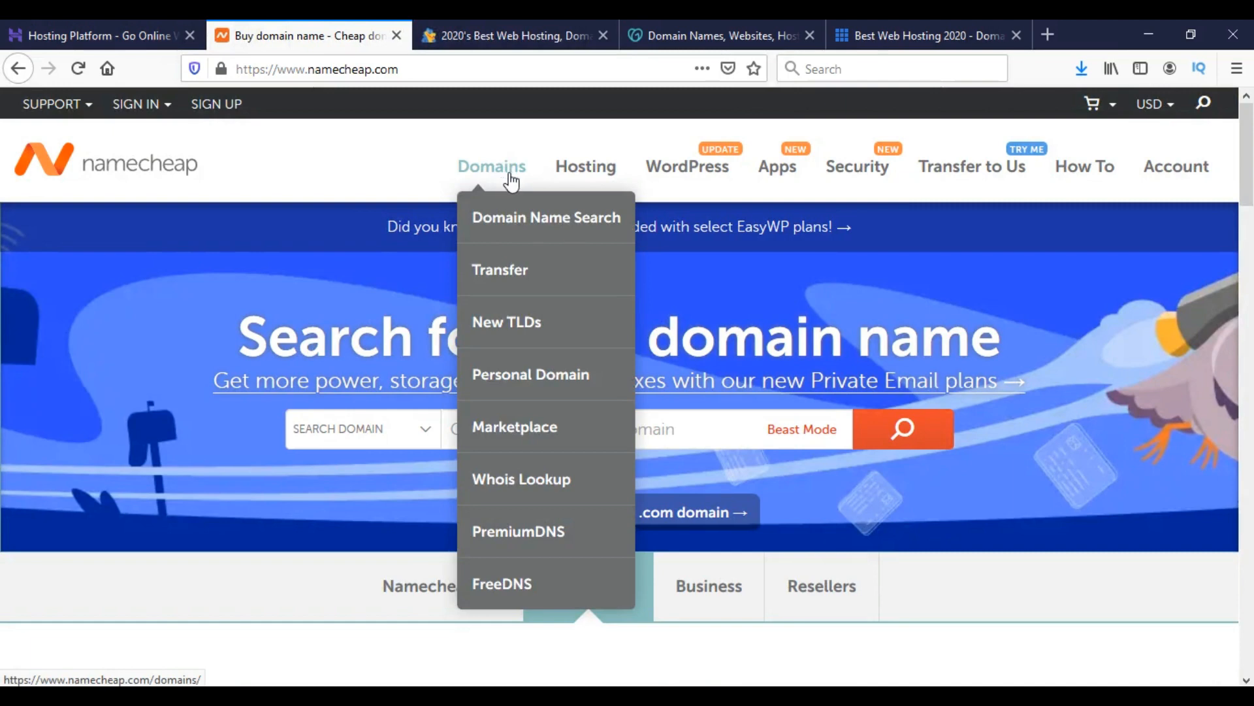